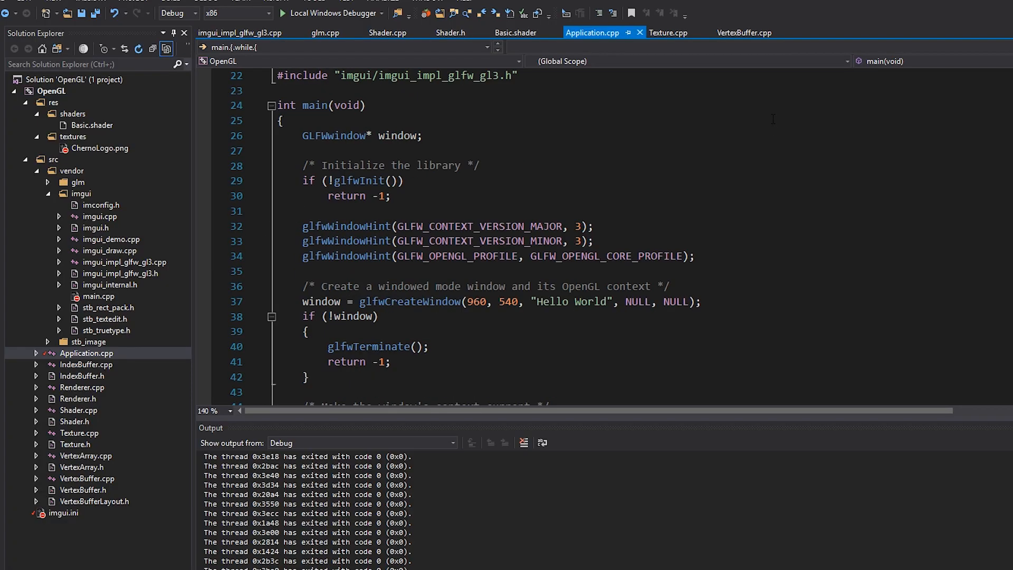
Close the running Hello World app and tidy the Debug panel position.
scroll("down", 3)
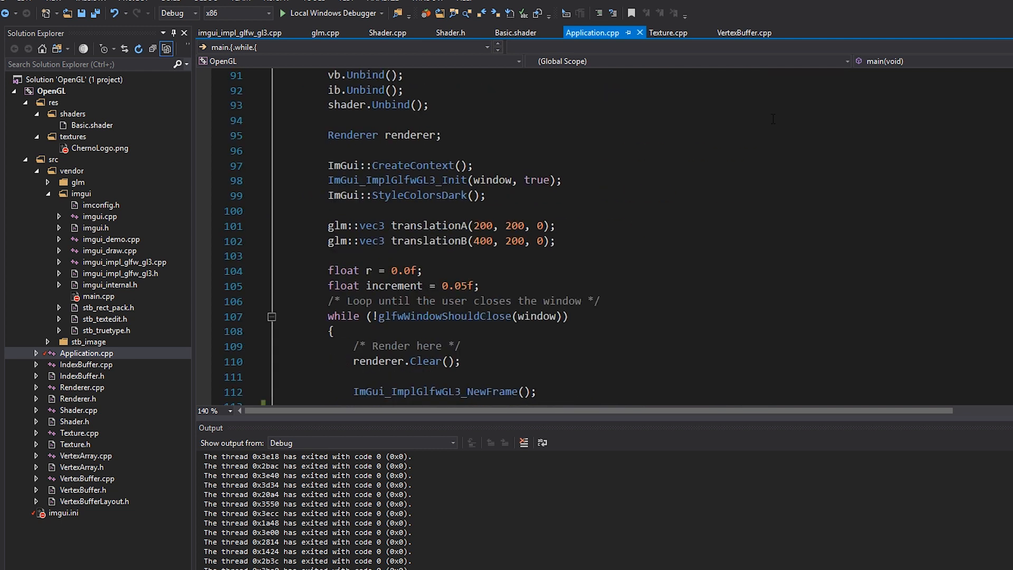
scroll("down", 3)
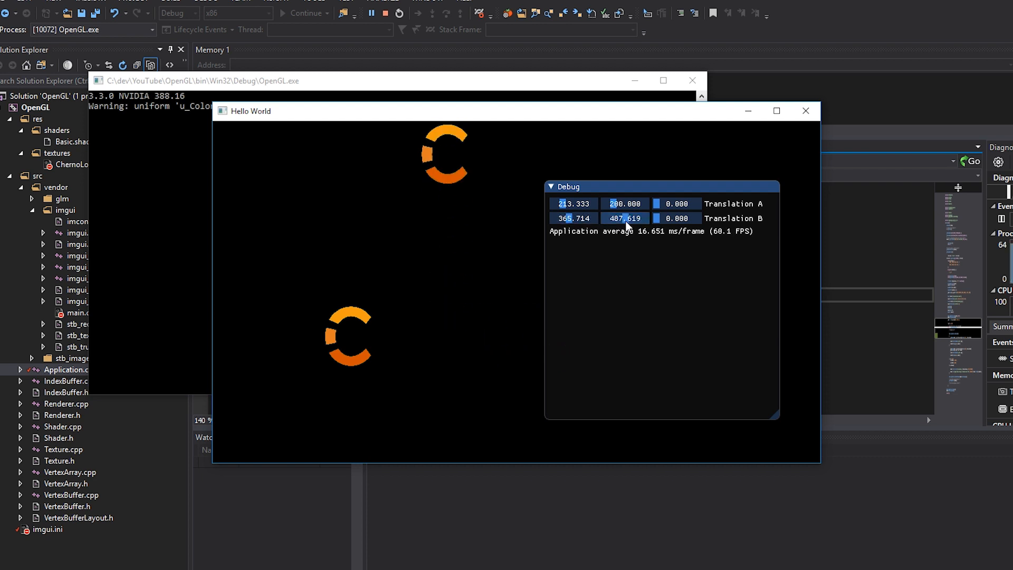
left_click_drag(625, 186, 642, 159)
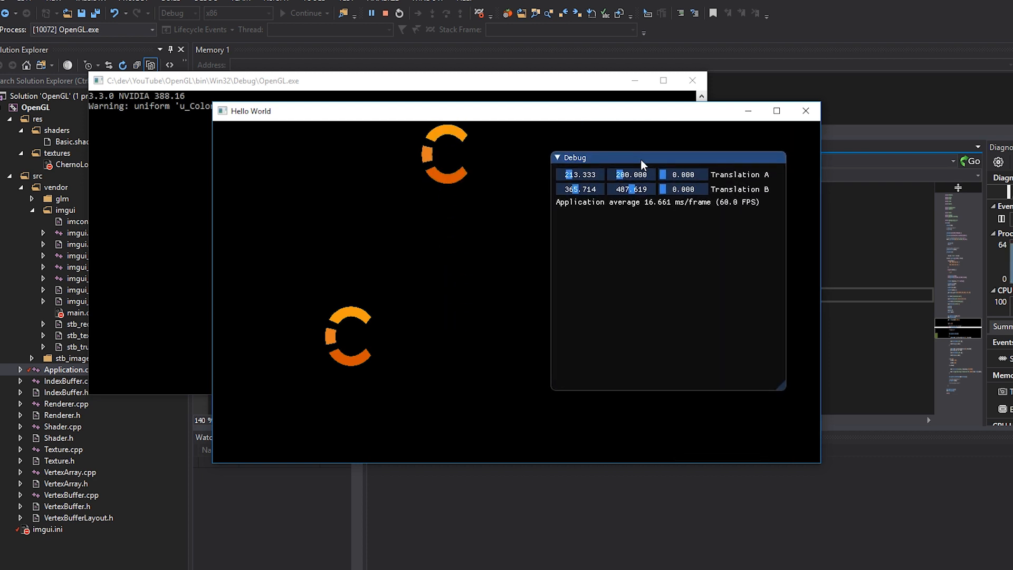
mouse_move(805, 111)
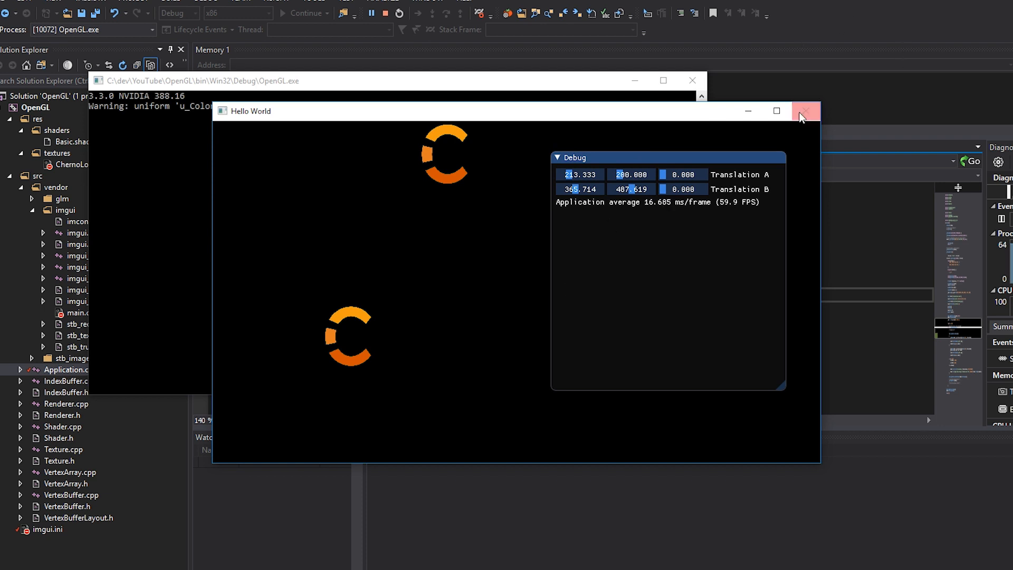
left_click(804, 110)
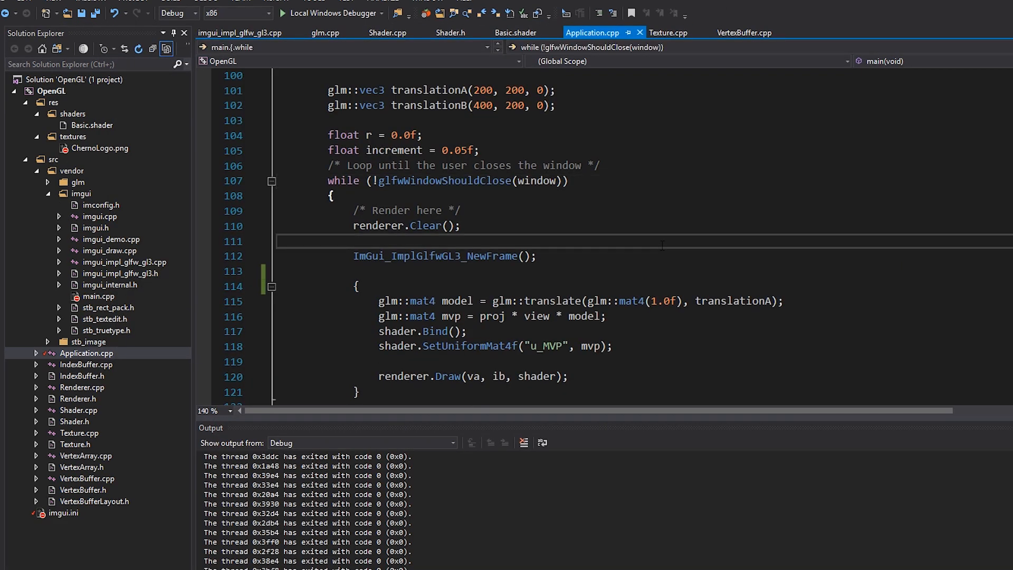
scroll("down", 3)
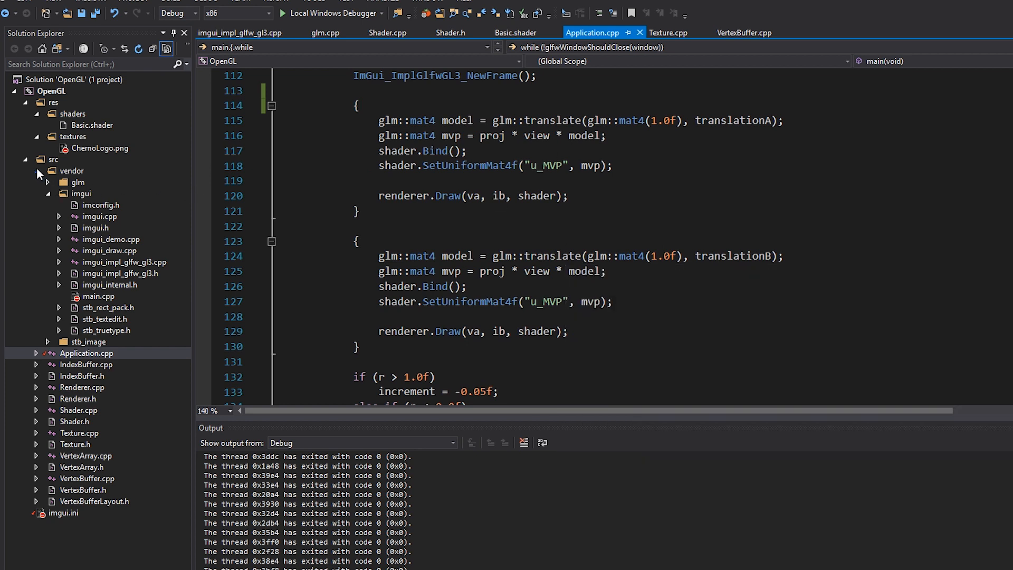
Add a tests folder under src and create a new Test.h header inside it.
right_click(52, 159)
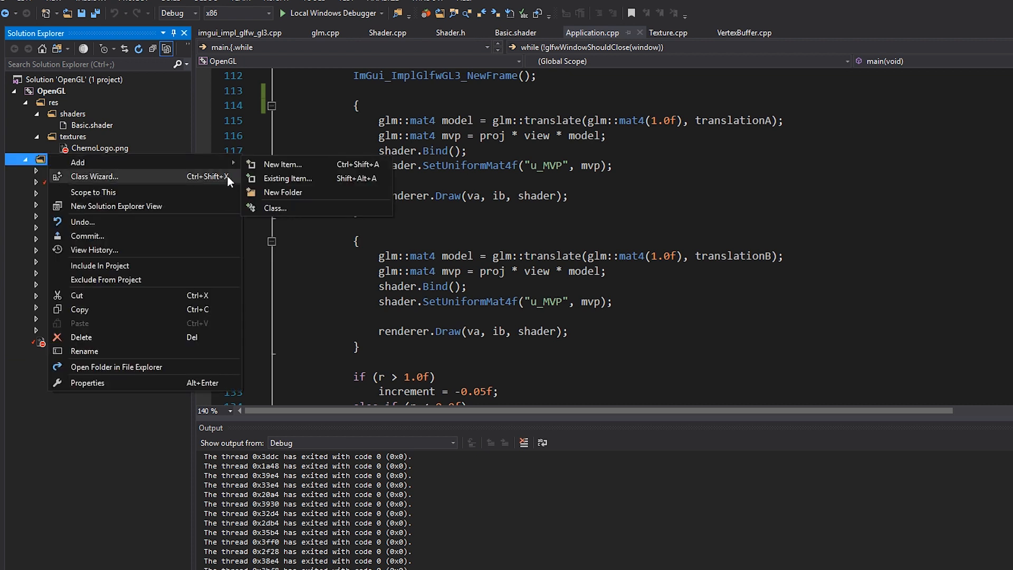
left_click(281, 165)
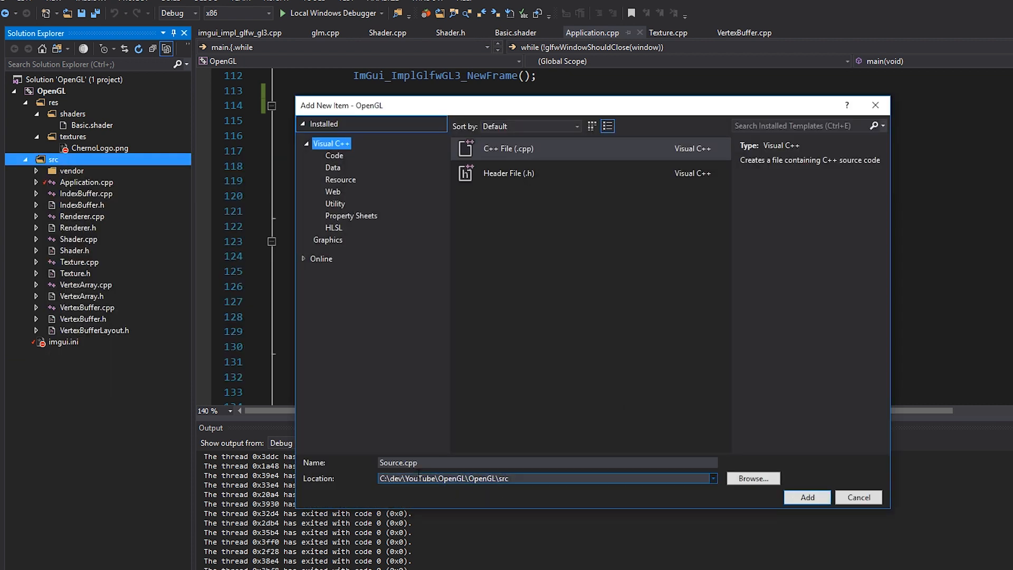
left_click(858, 497)
type("te")
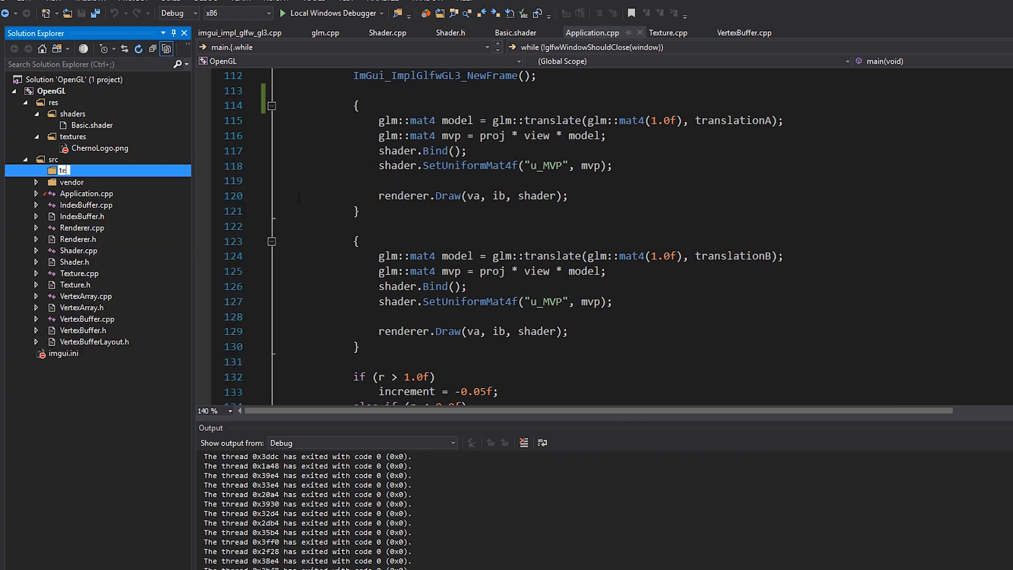
right_click(65, 169)
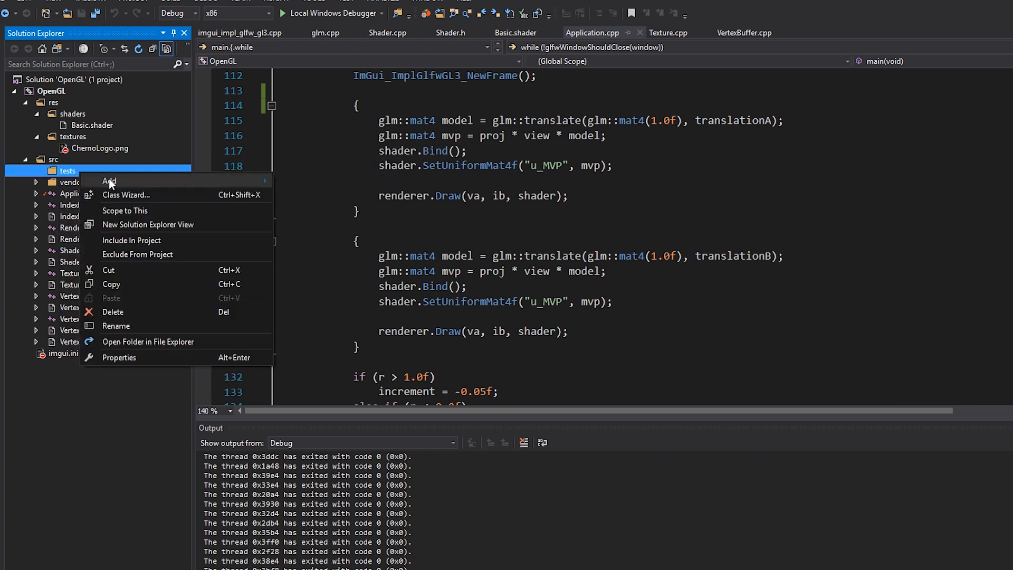
left_click(110, 180)
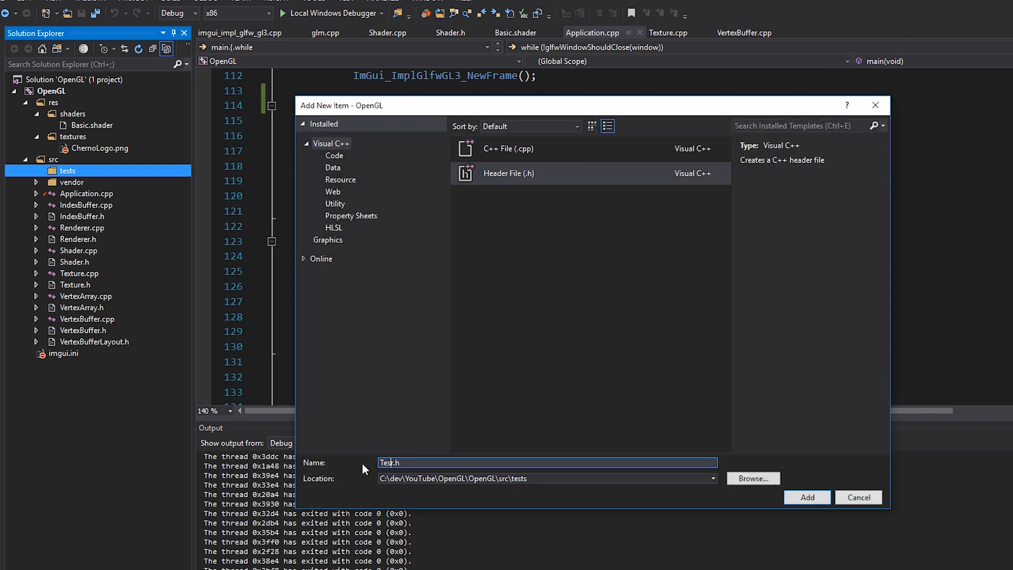
left_click(806, 496)
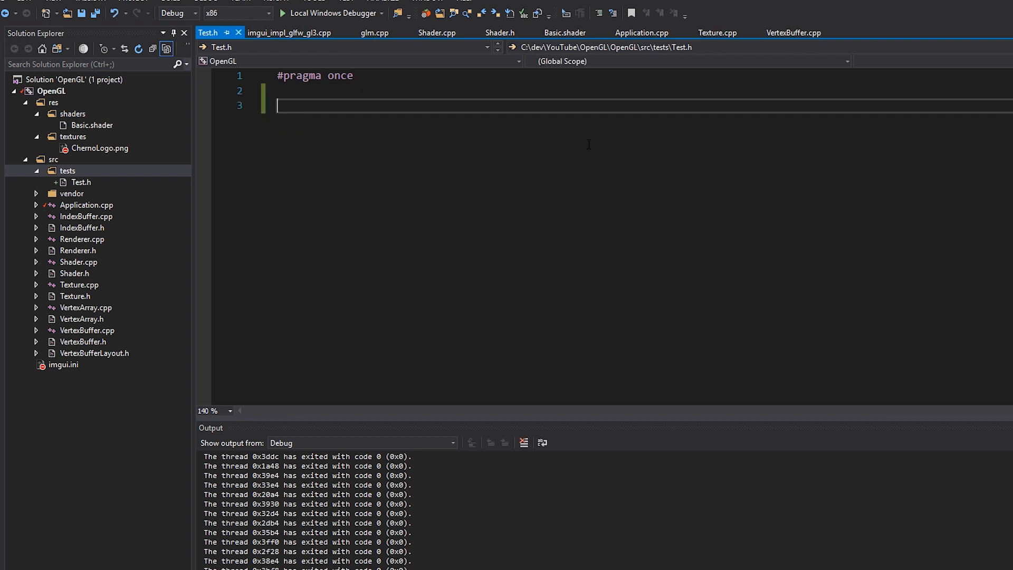
Write a test namespace containing a Test class with a public section.
type("namespace test")
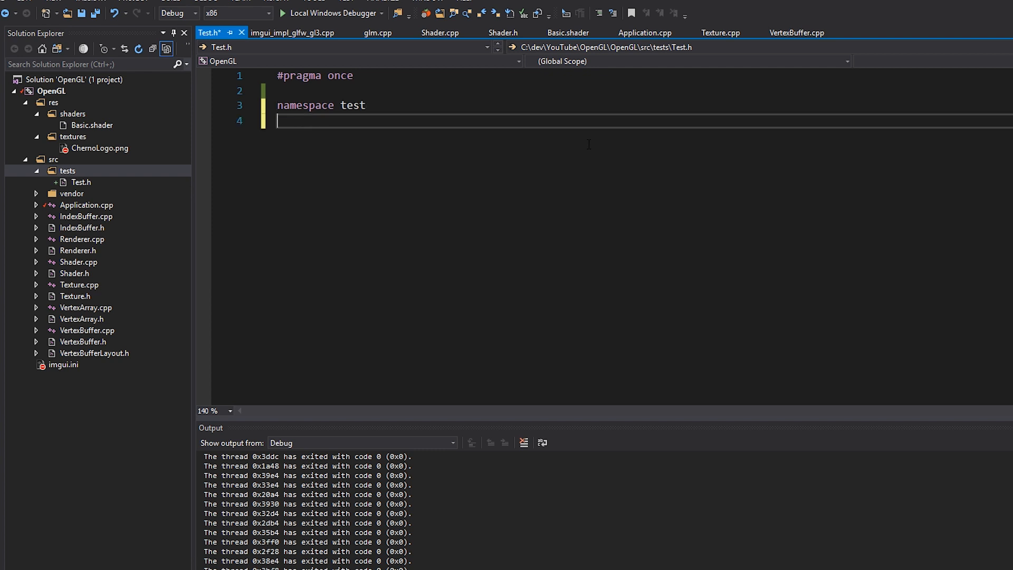
type("{")
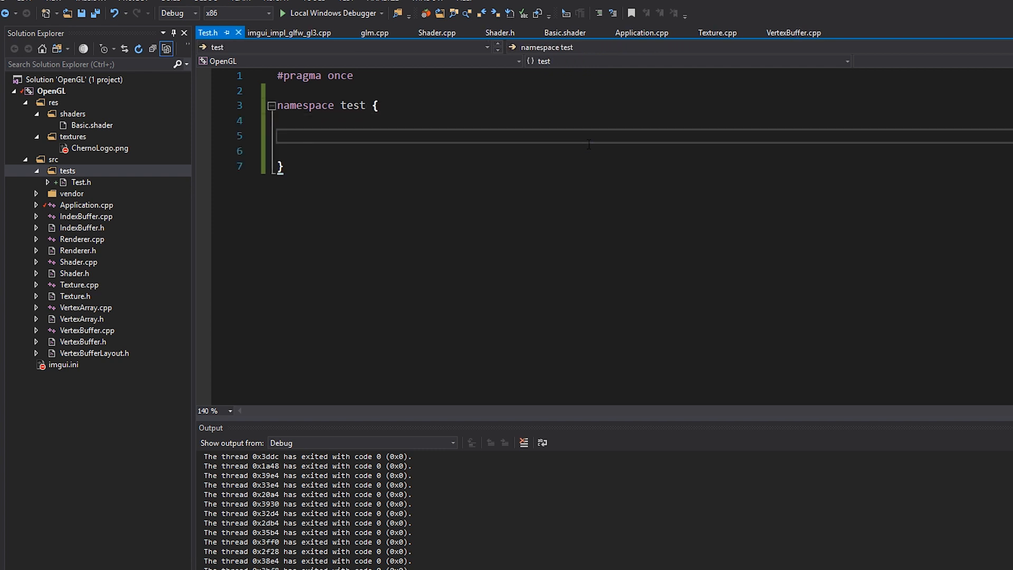
type("class Test")
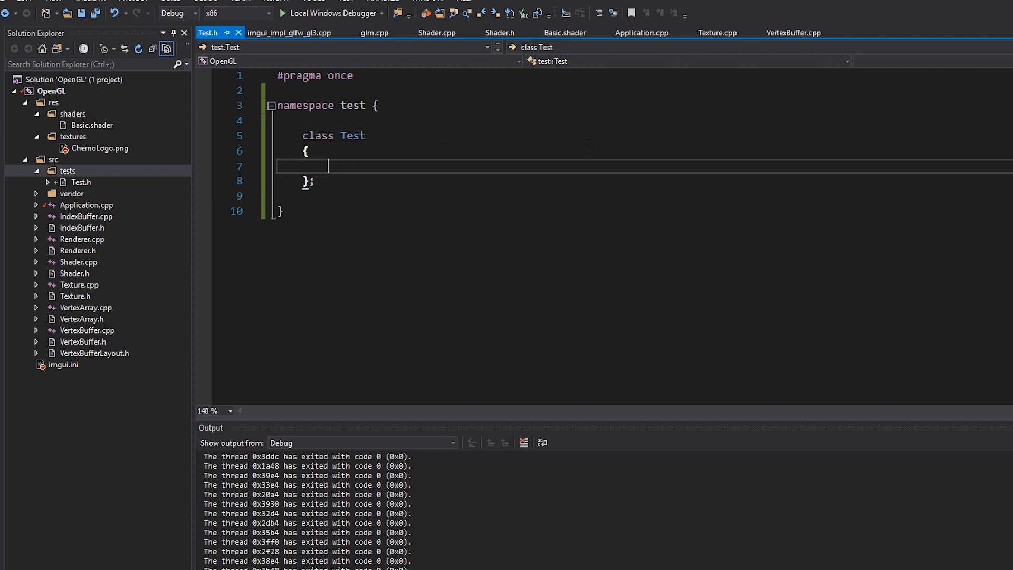
type("public:")
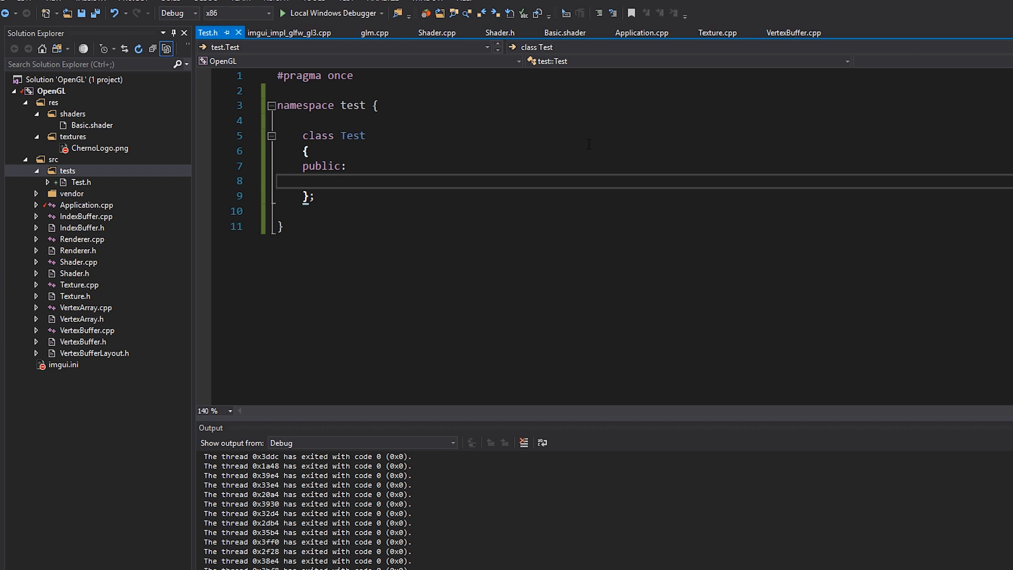
Give Test an empty constructor Test() {} and an empty virtual destructor ~Test() {}.
type("Test")
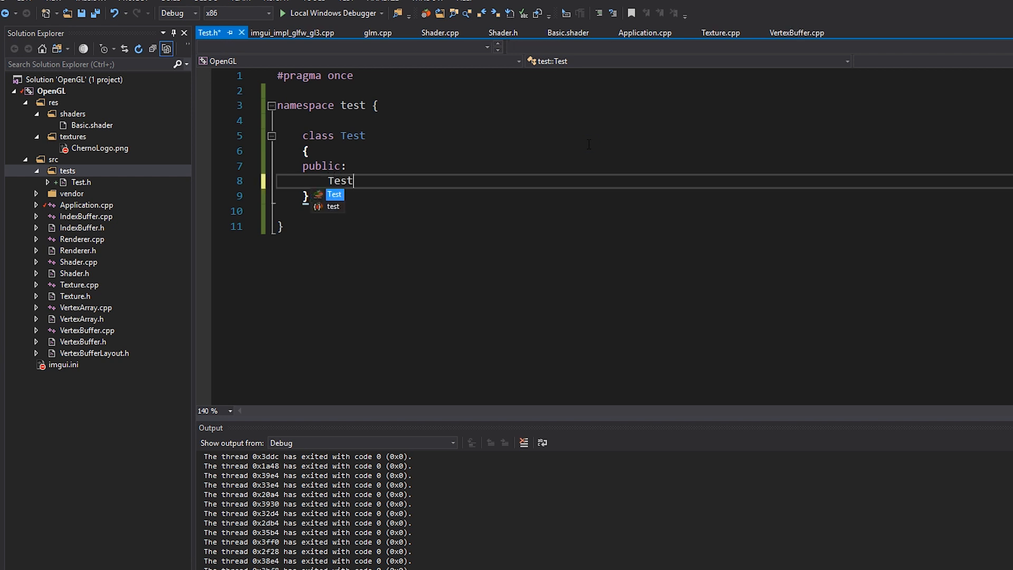
type("()")
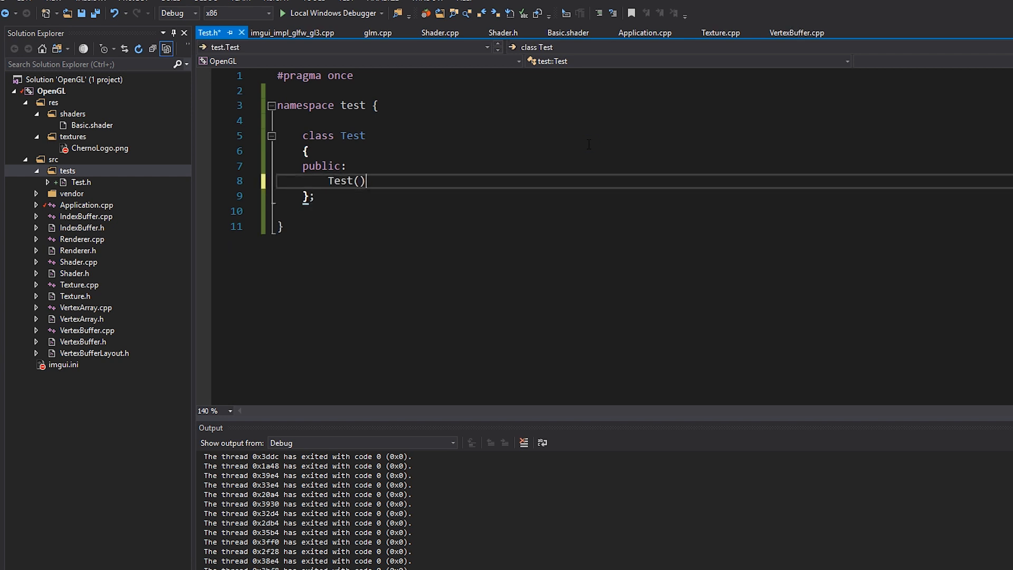
type("{}")
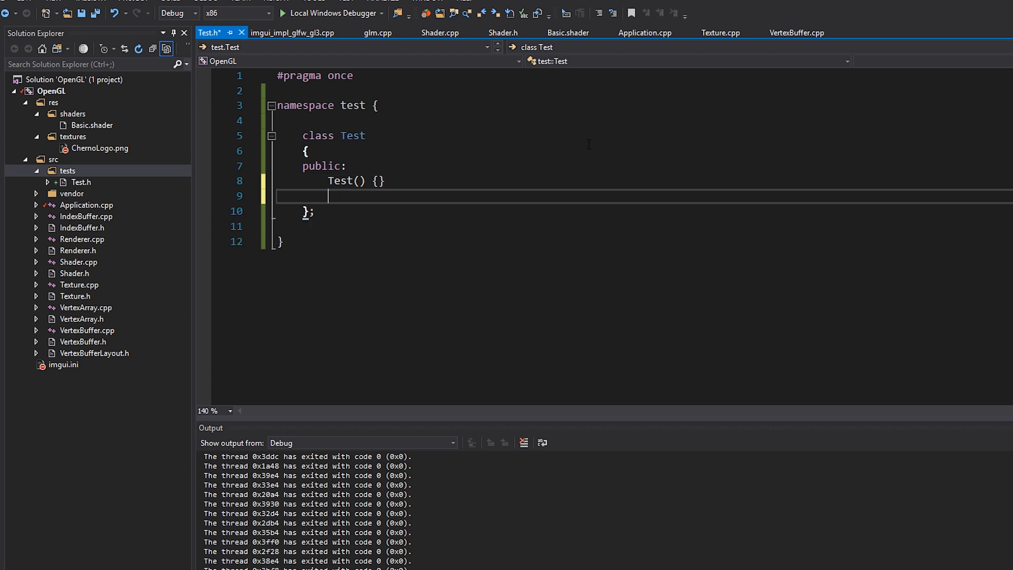
type("virtual Test() {}")
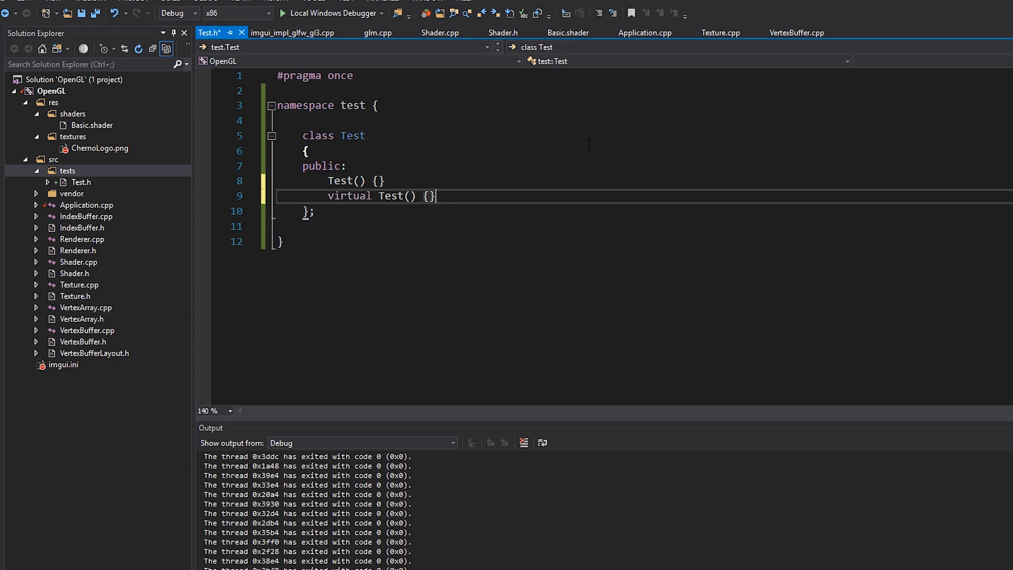
type("~")
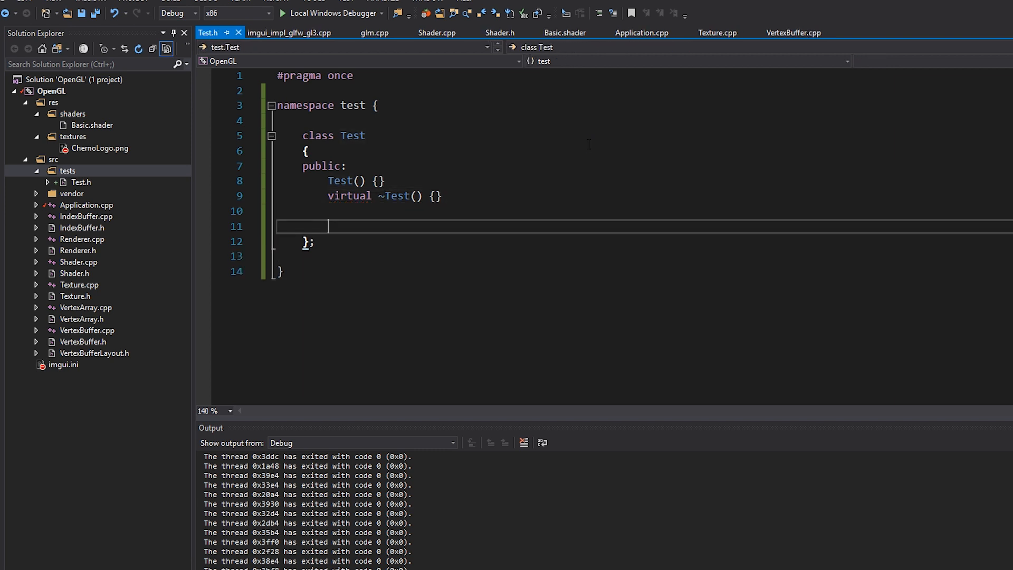
Declare empty virtual void OnUpdate(float deltaTime) and OnRender() methods.
type("virtual void")
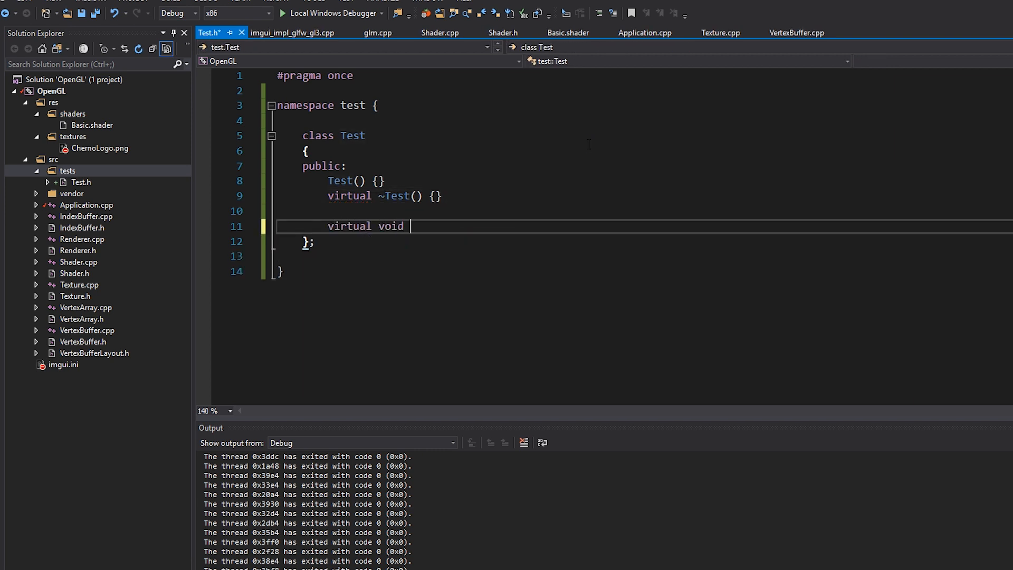
type("OnUpdate() {")
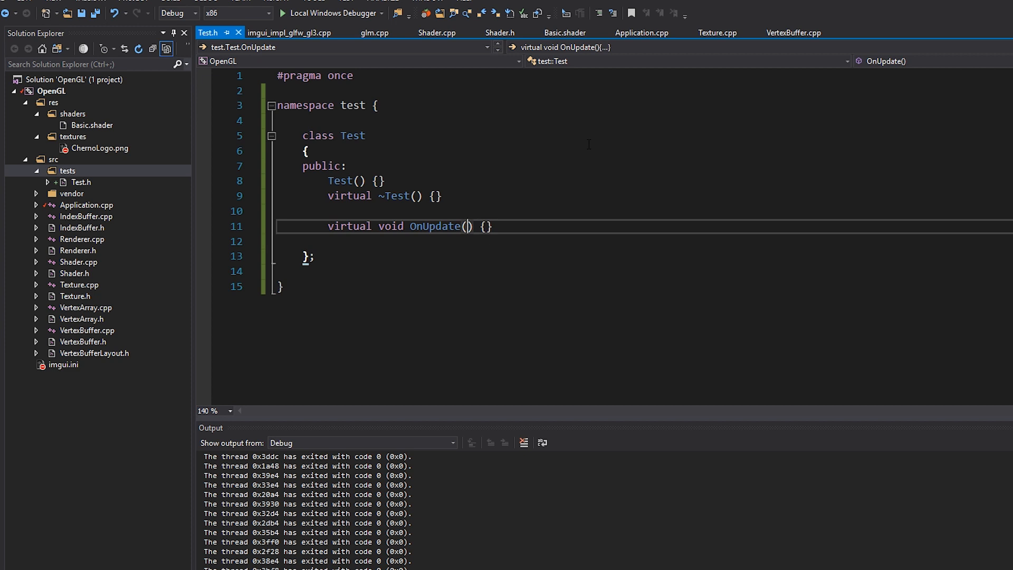
type("float deltaTime")
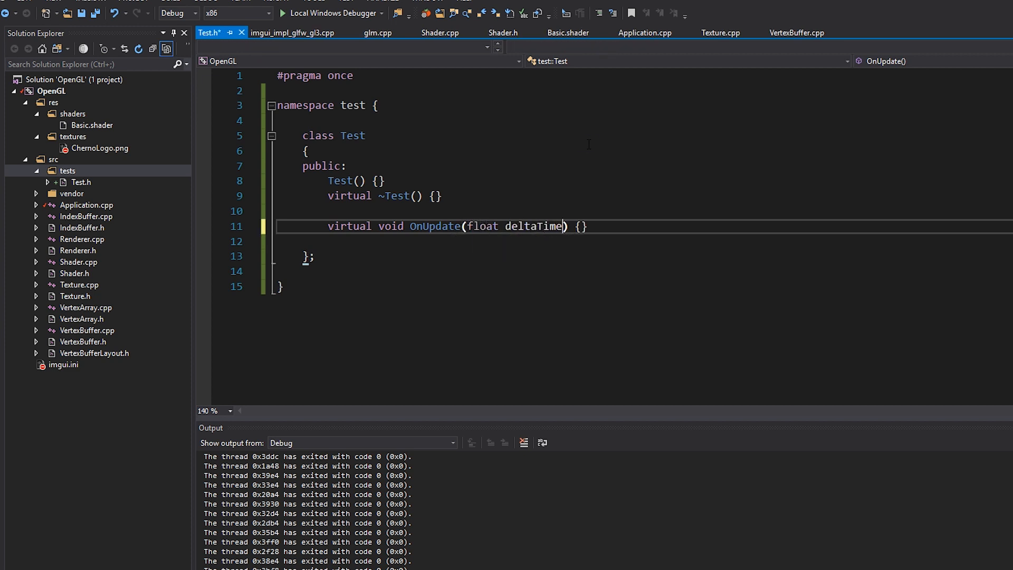
type("vir")
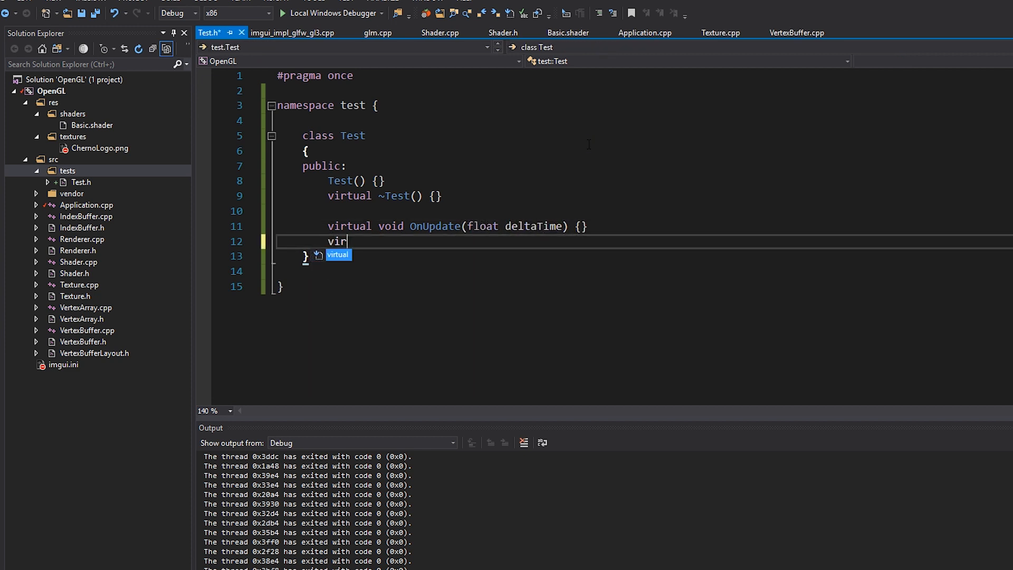
type("tual void OnRe")
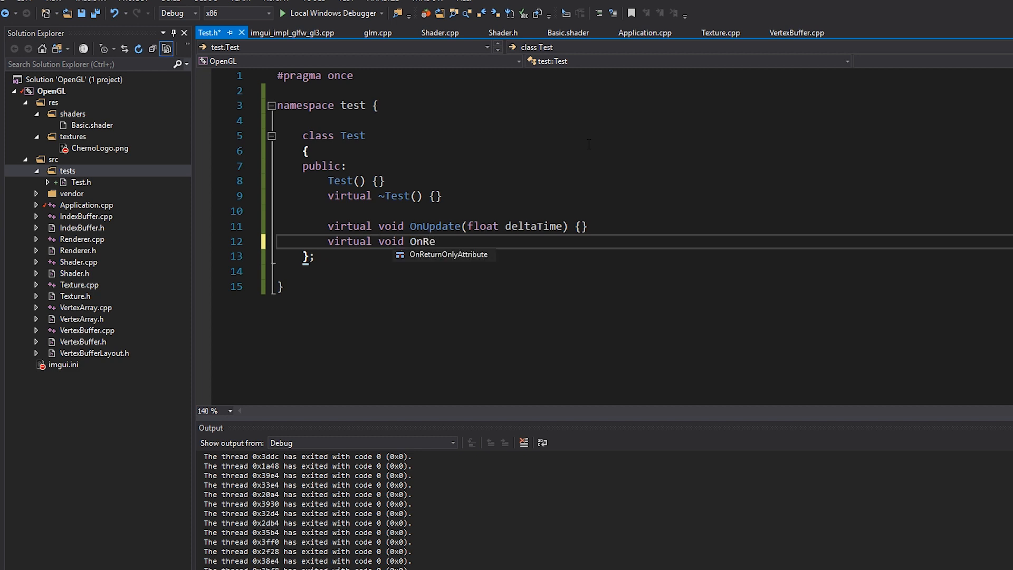
type("nder() {}")
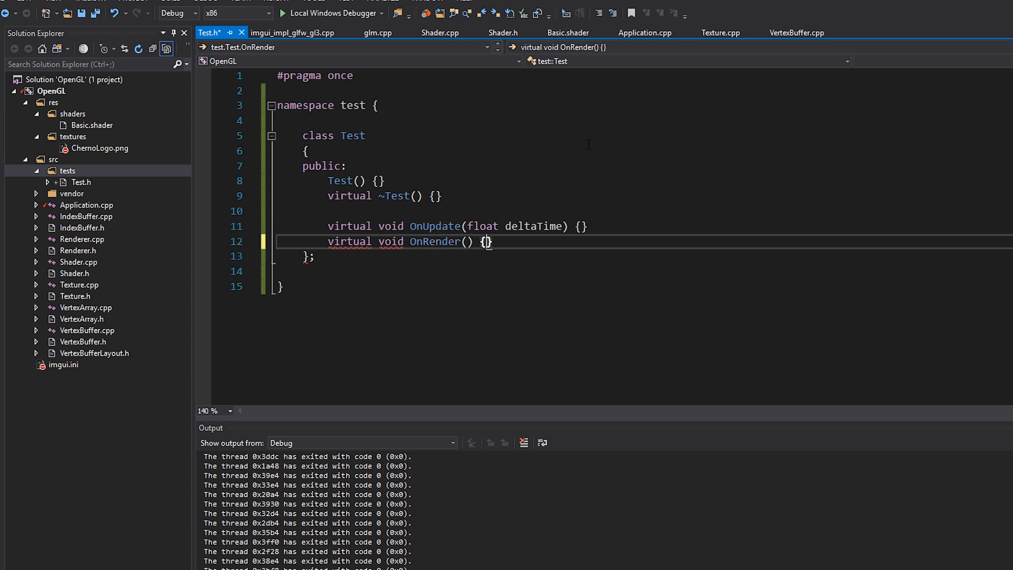
Declare an empty virtual void OnImGuiRender() method and save Test.h.
type("virtual")
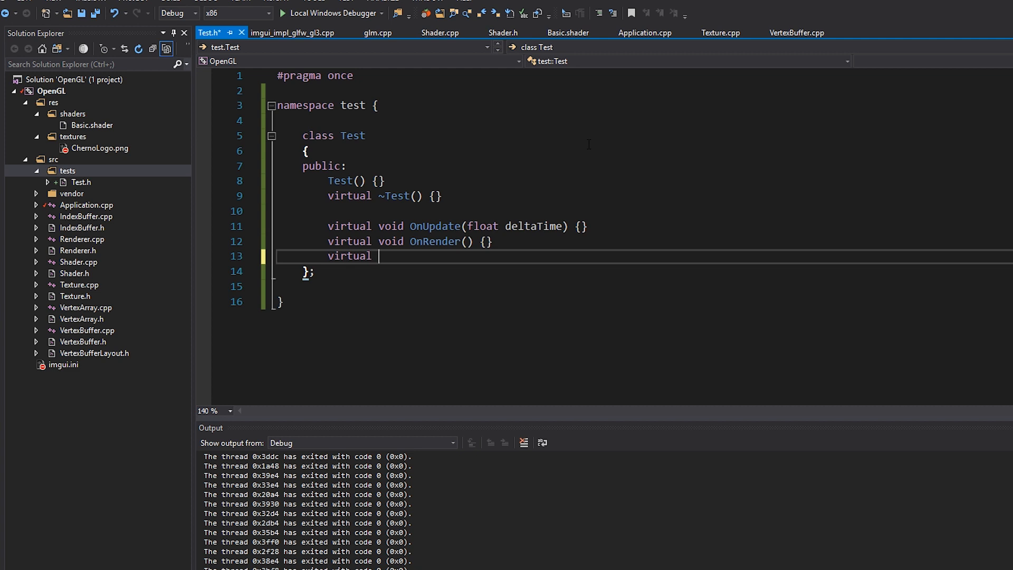
type("void OnI")
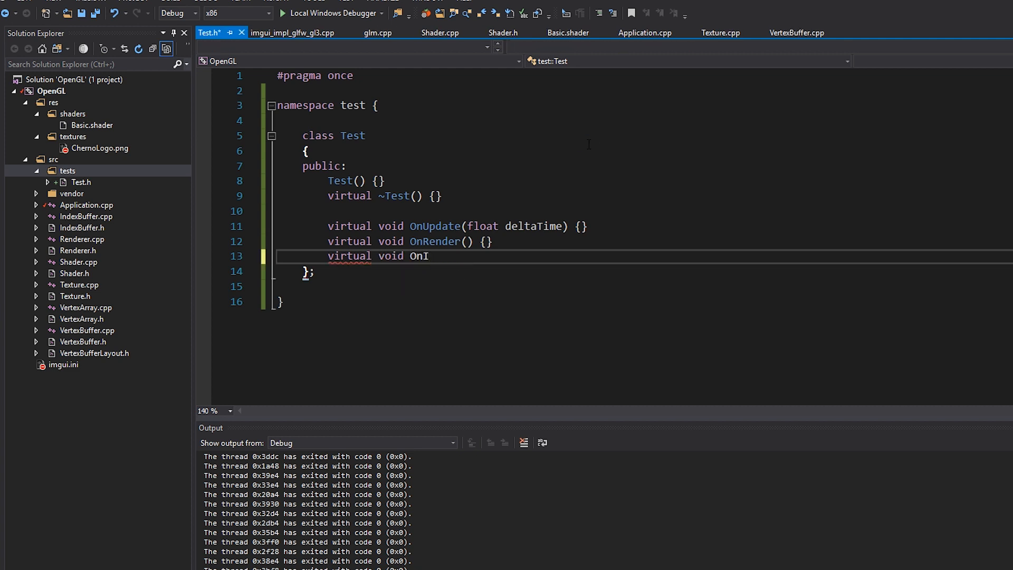
type("mGuiRender() {")
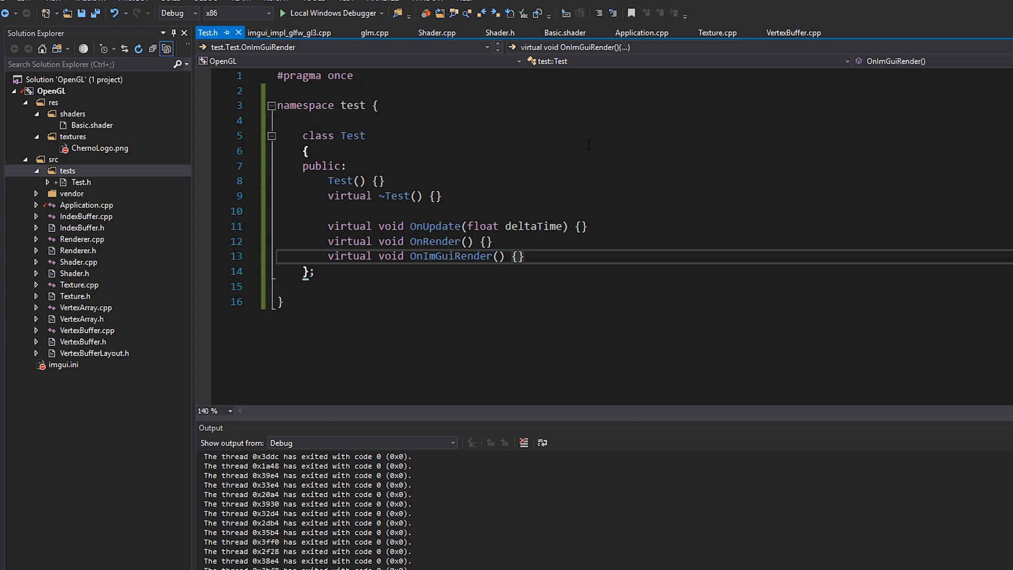
left_click(426, 255)
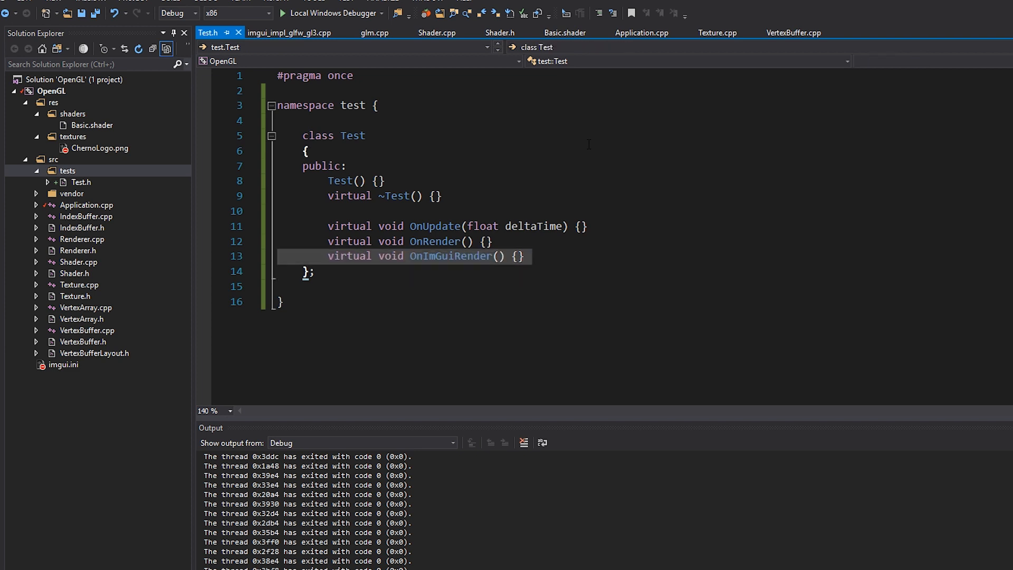
left_click(525, 255)
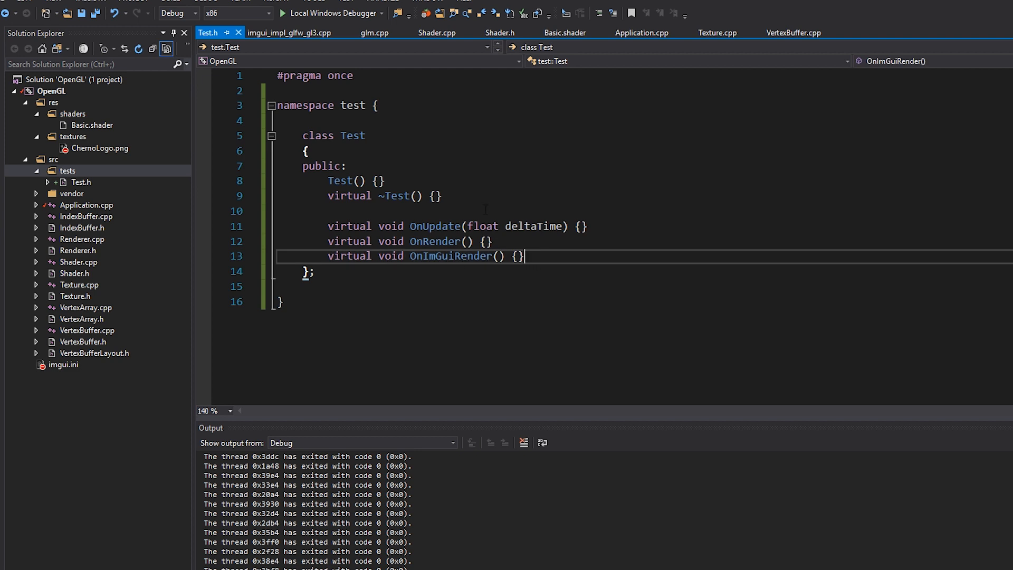